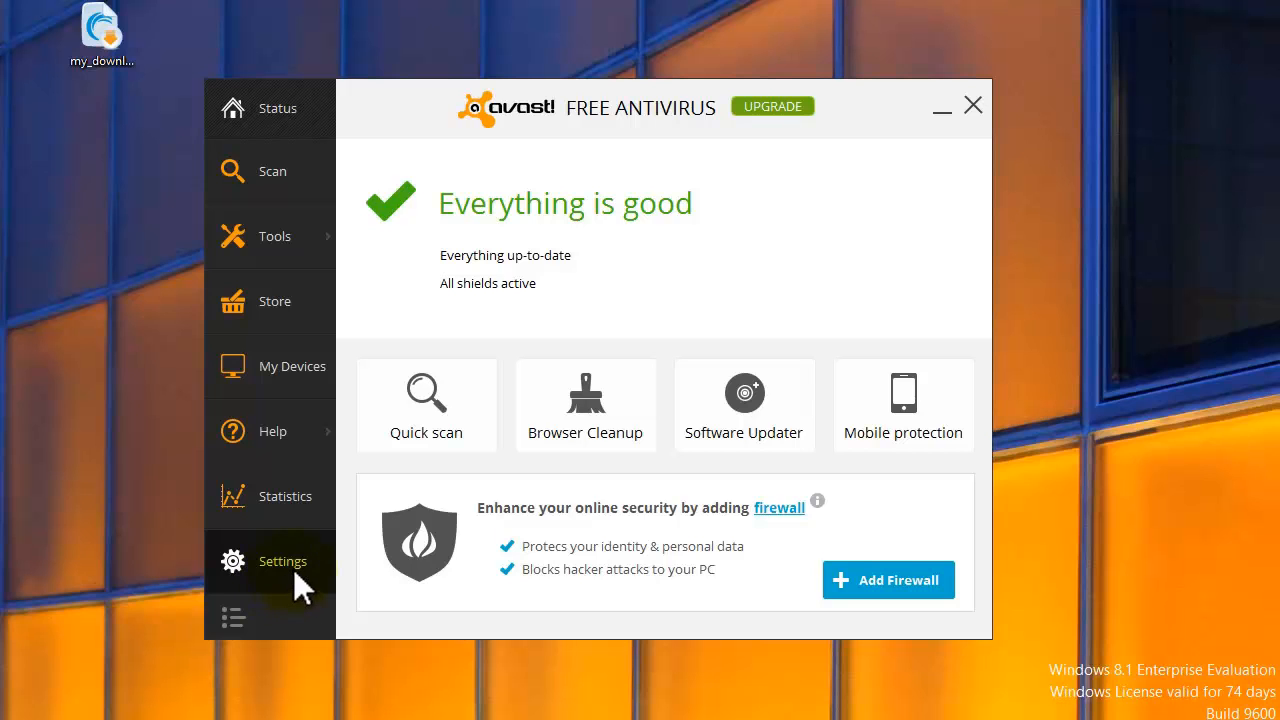
Show the Appearance page of the avast! settings, where English is the current language
left_click(282, 560)
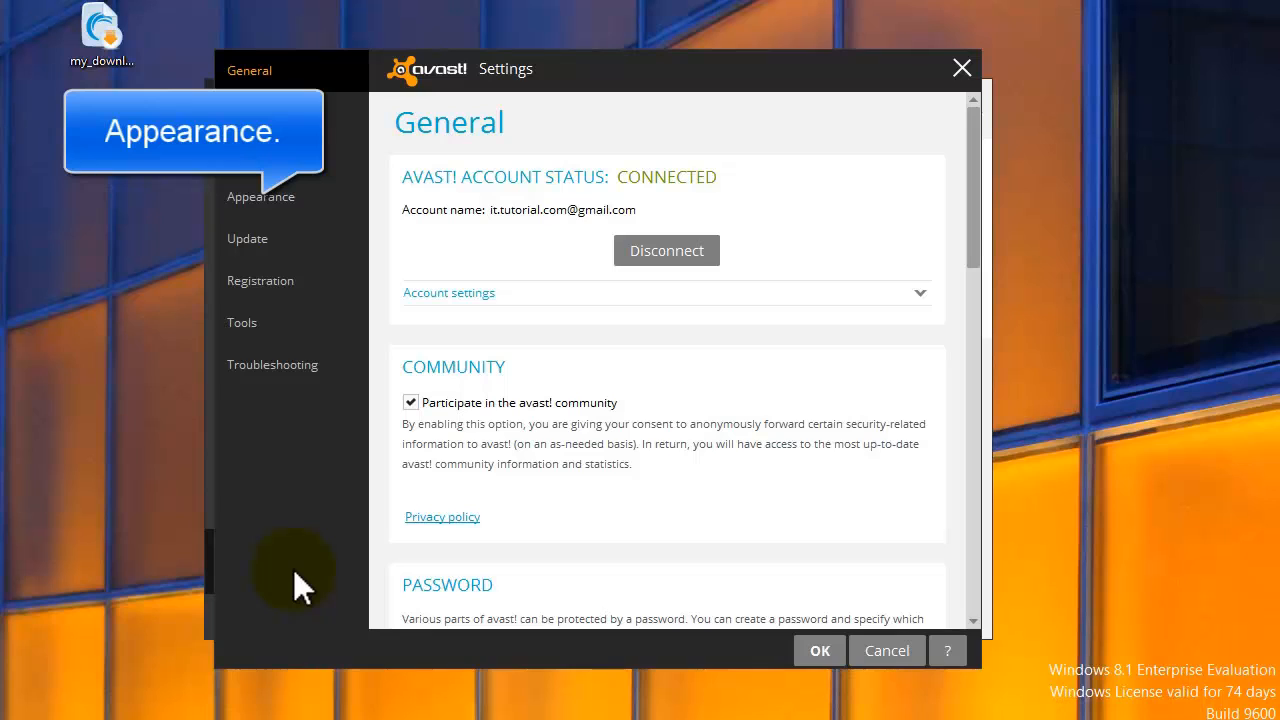
mouse_move(316, 396)
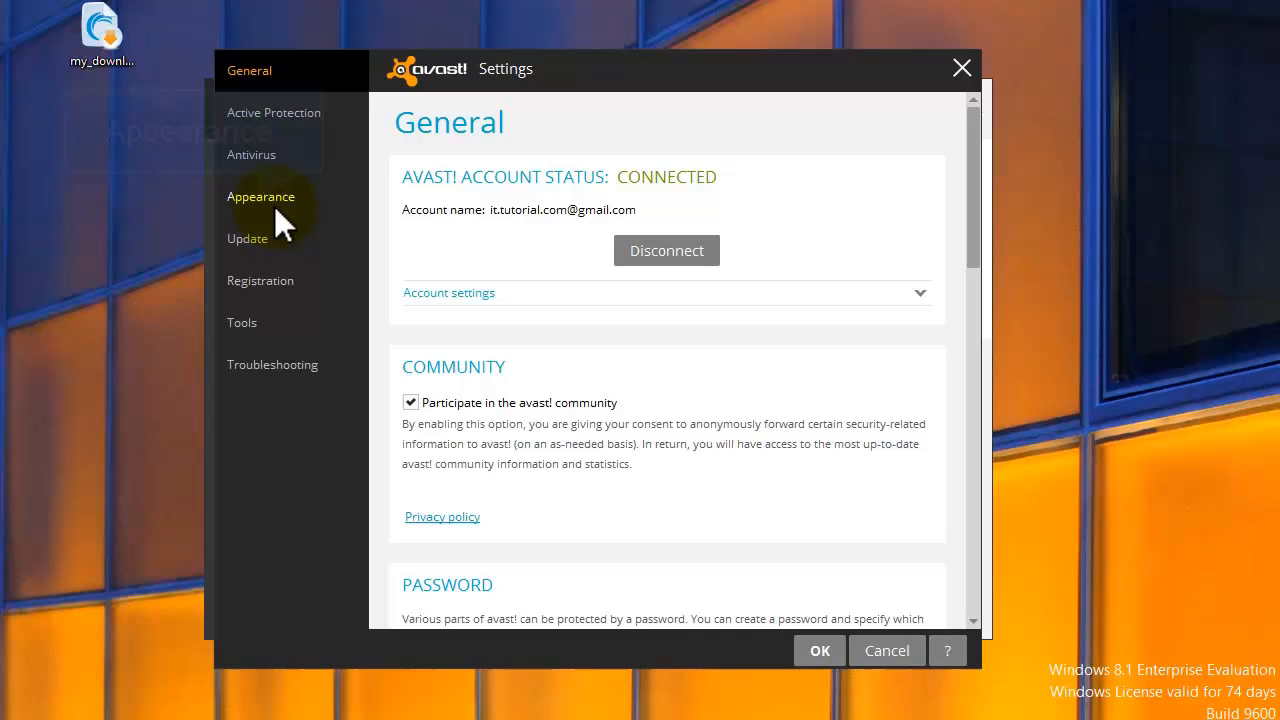
left_click(260, 196)
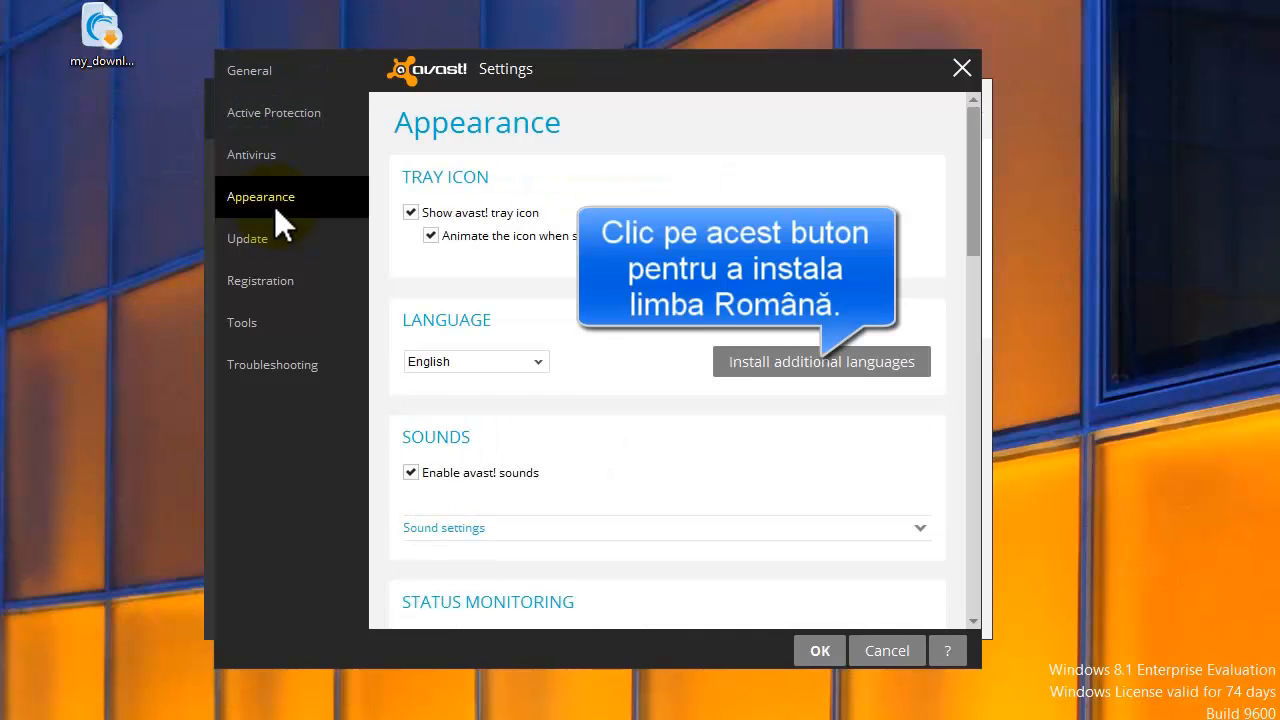
mouse_move(800, 410)
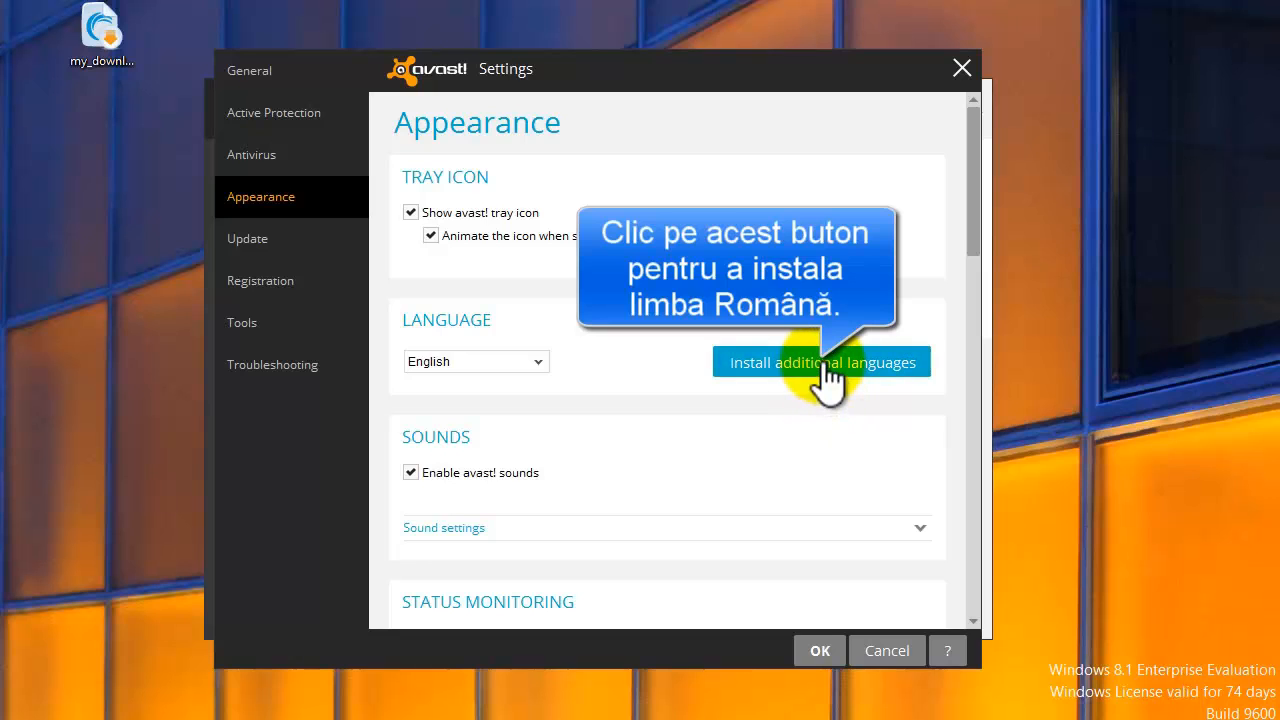
Tick Română in the additional language packs list and confirm the selection
left_click(820, 362)
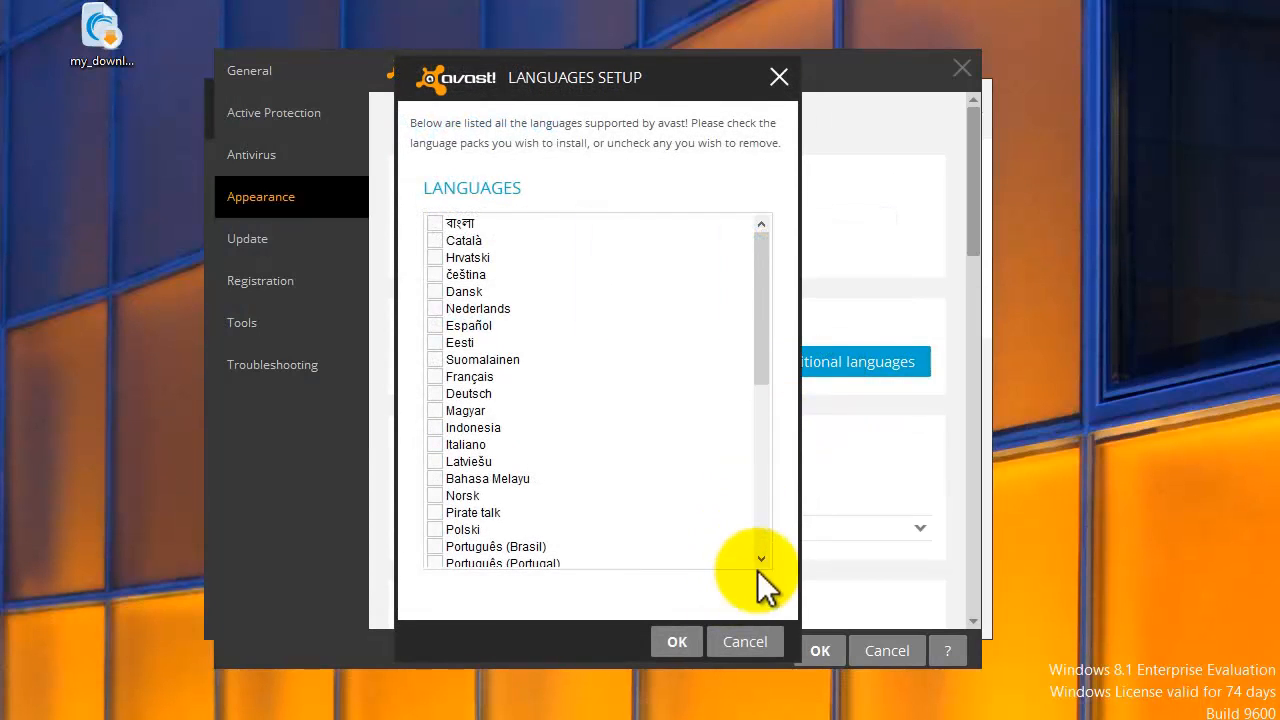
left_click(760, 556)
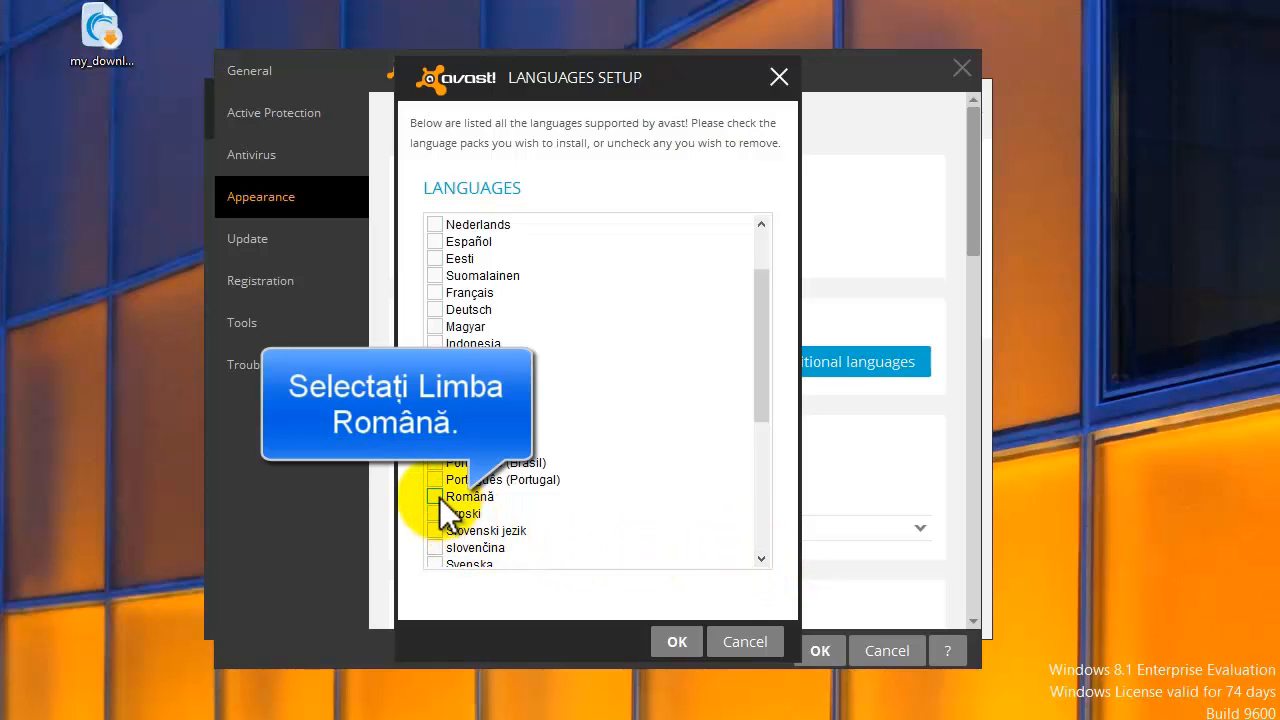
left_click(436, 496)
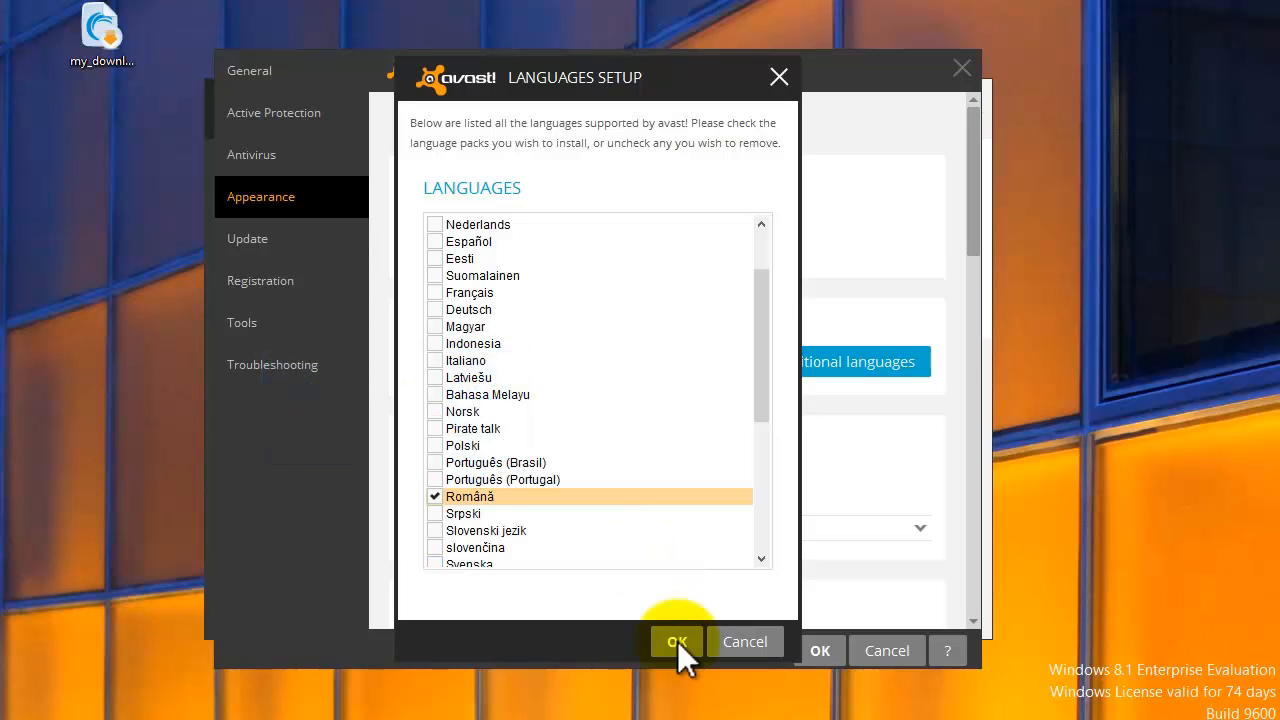
left_click(676, 640)
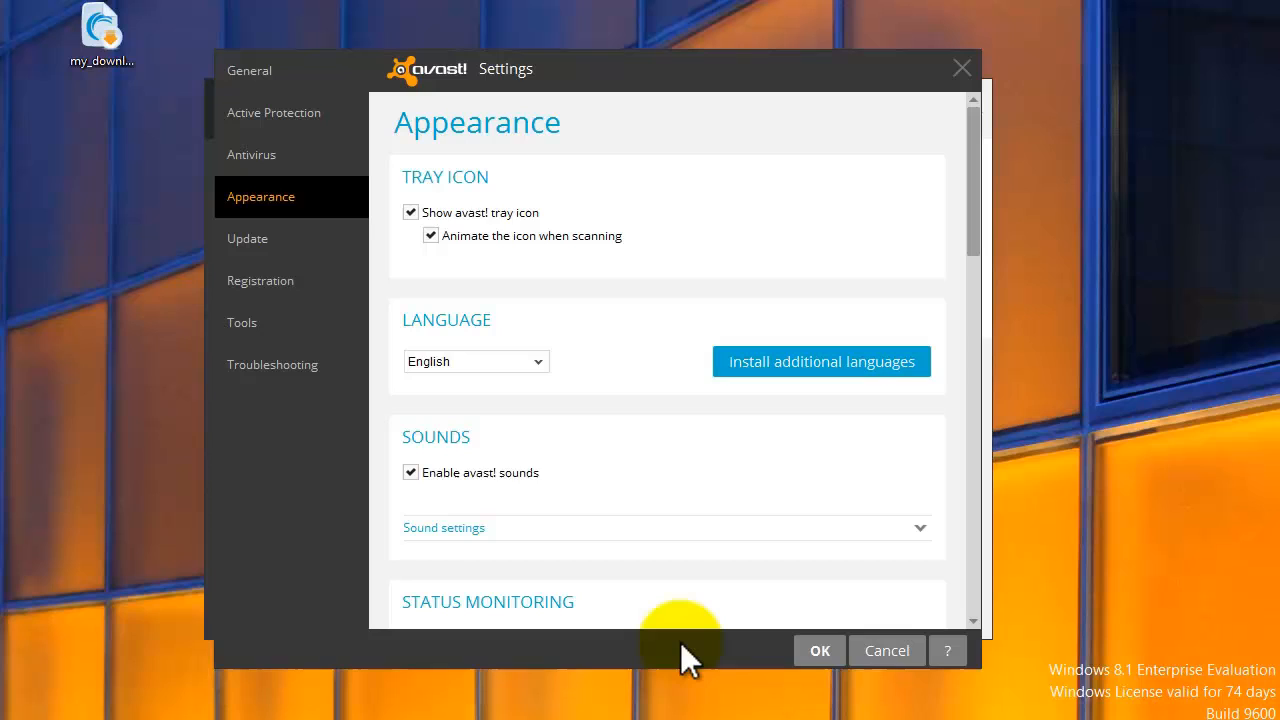
Install the Romanian language pack and dismiss the successful update message
left_click(820, 360)
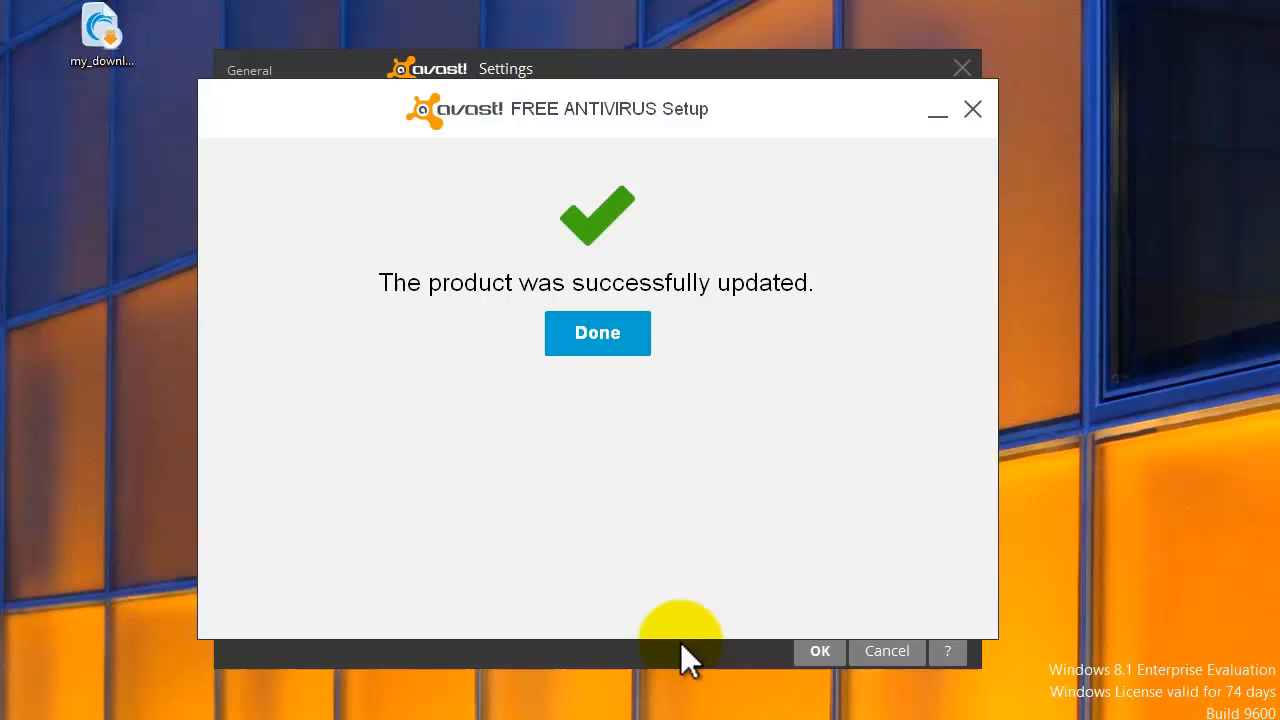
left_click(596, 332)
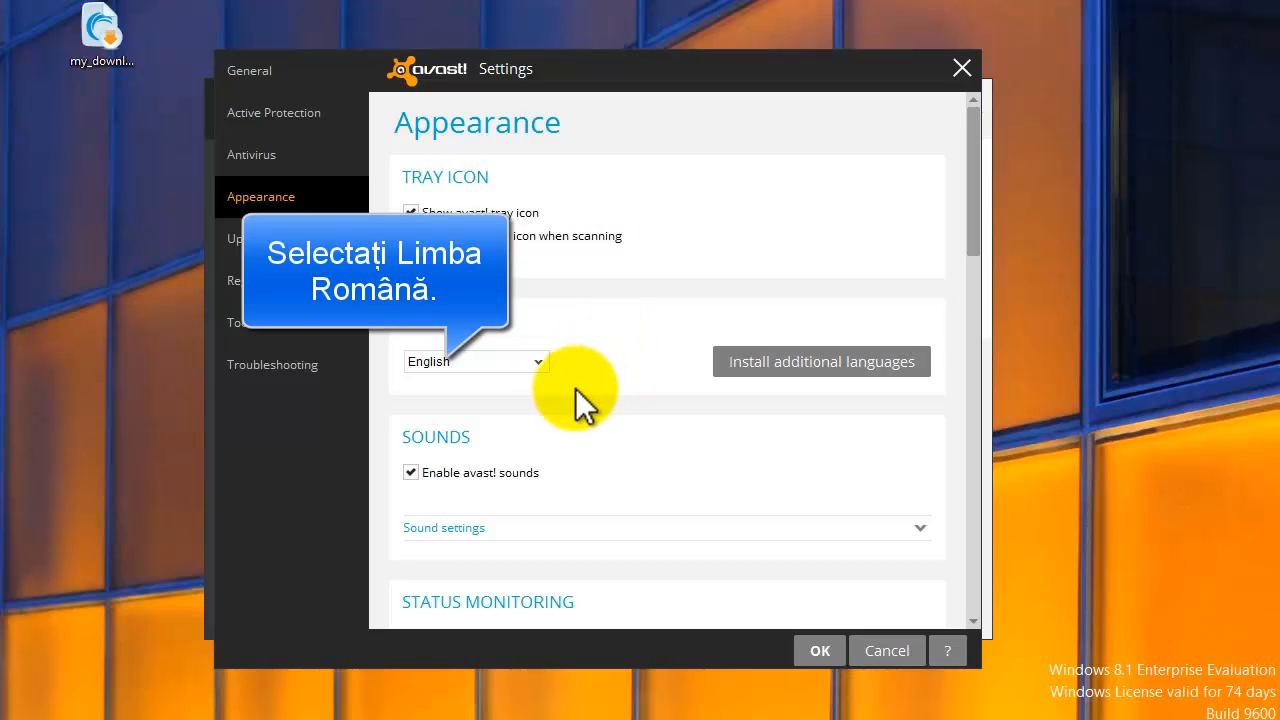
Set the interface language to Română and apply it, so the main screen reads Totul este ok
left_click(476, 360)
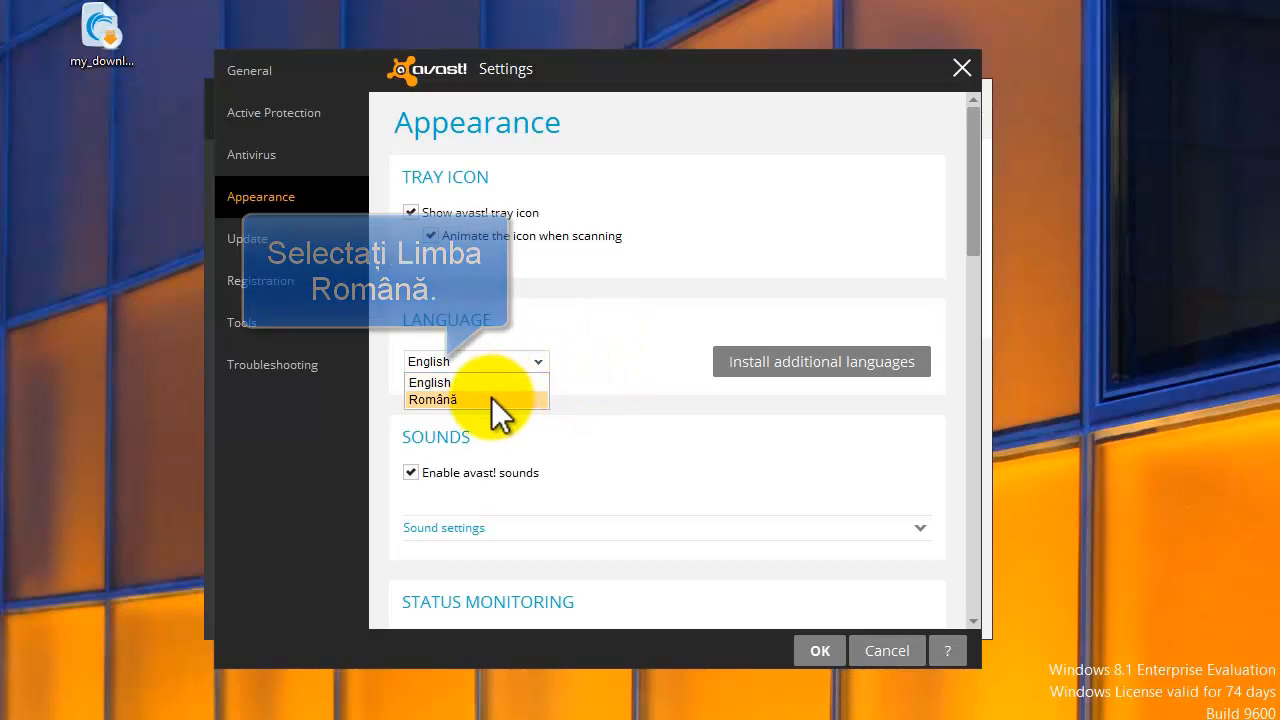
left_click(432, 400)
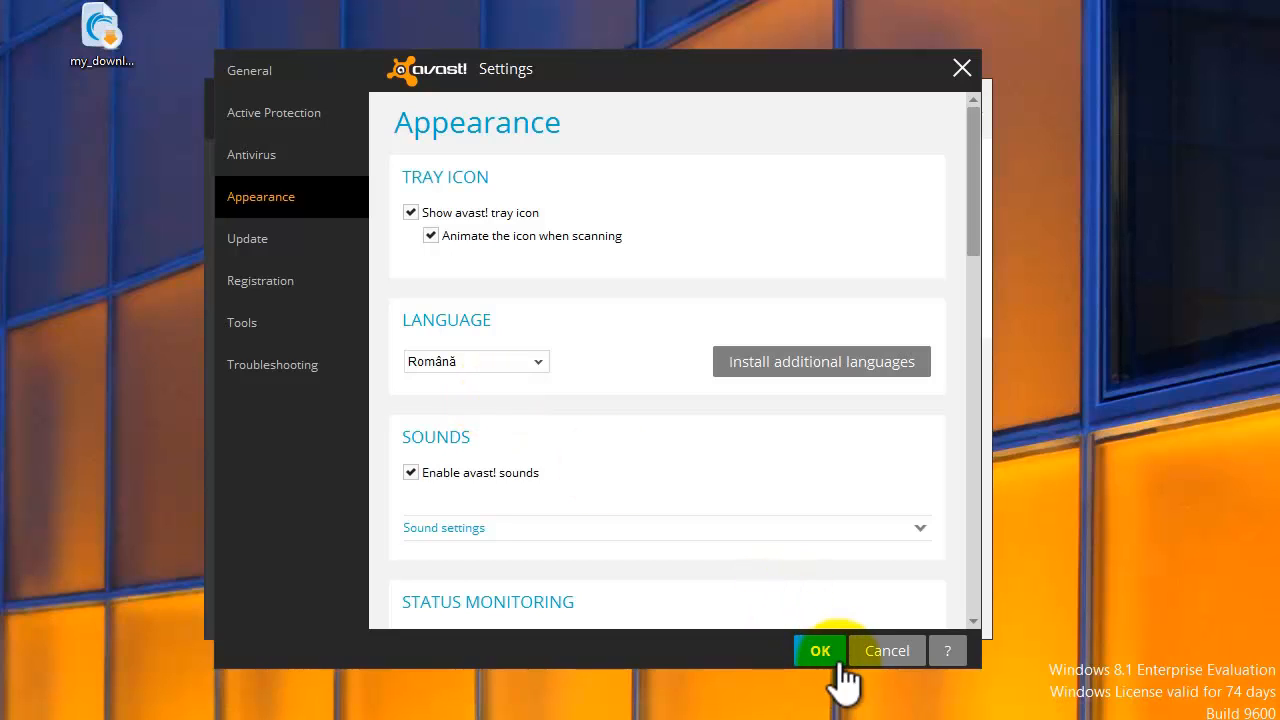
left_click(820, 652)
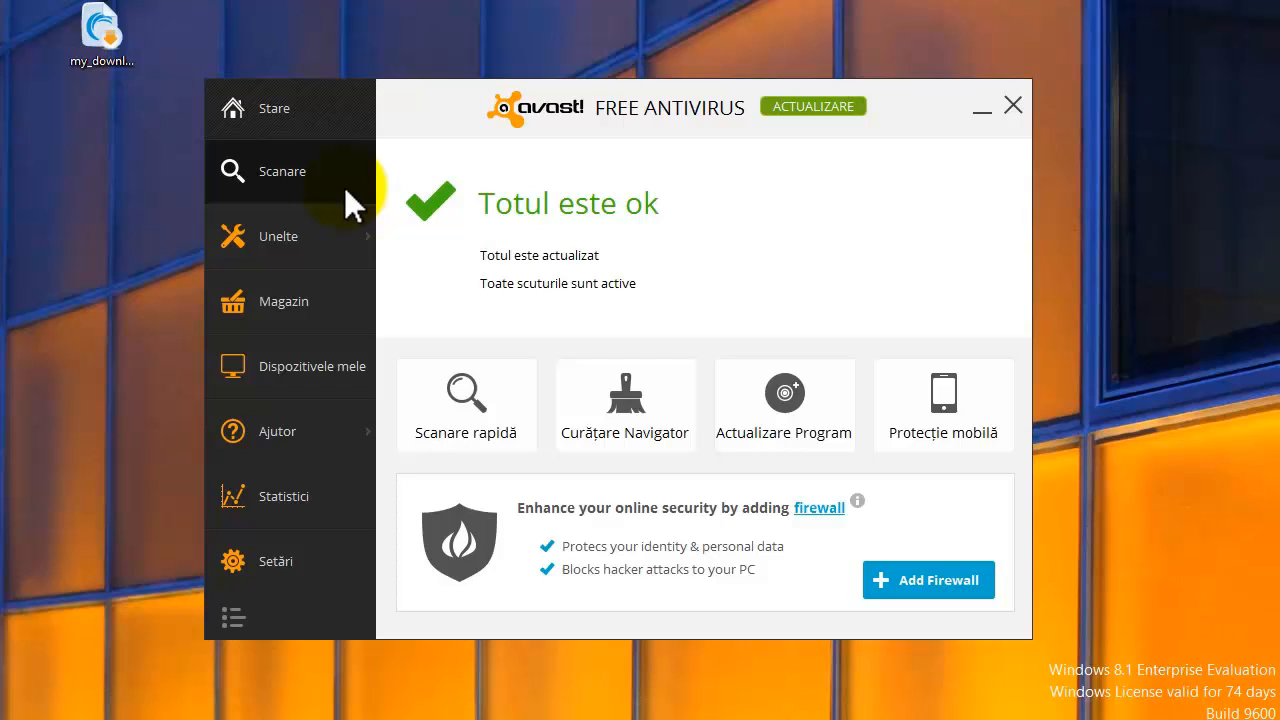
Browse the Romanian Scanare page, then show the Statistici window with real-time shield activity
left_click(282, 172)
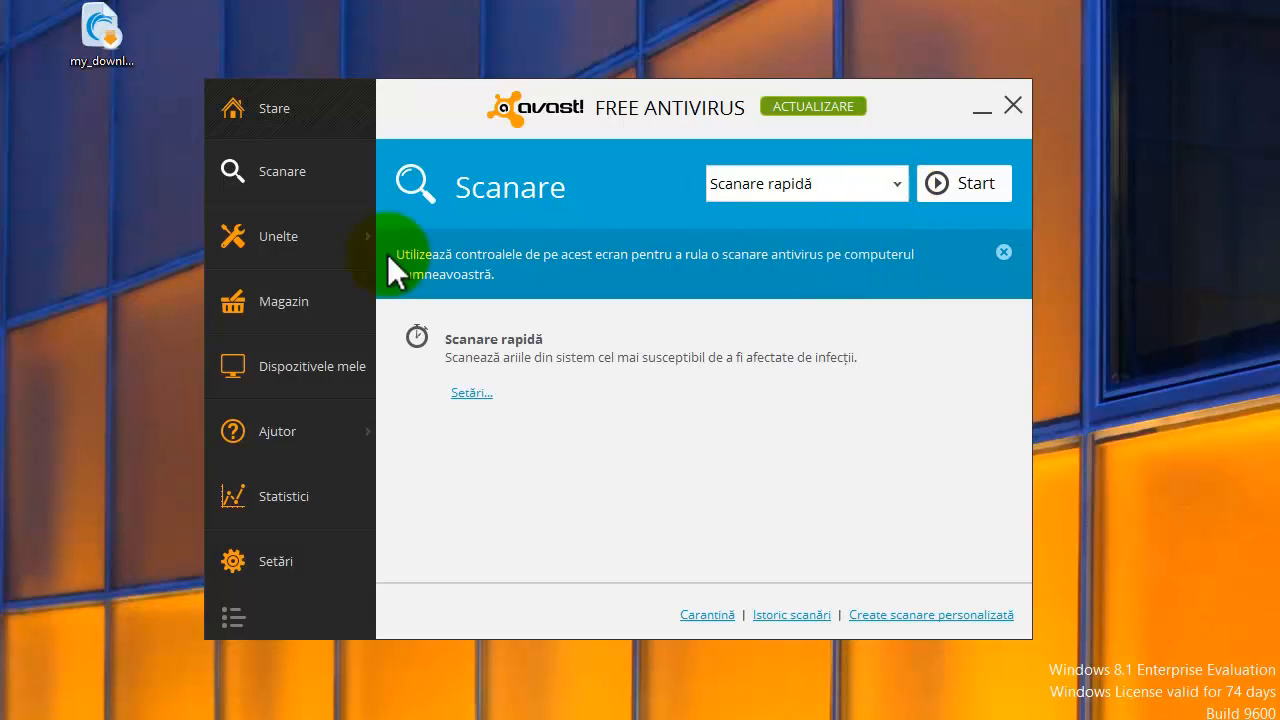
left_click(278, 236)
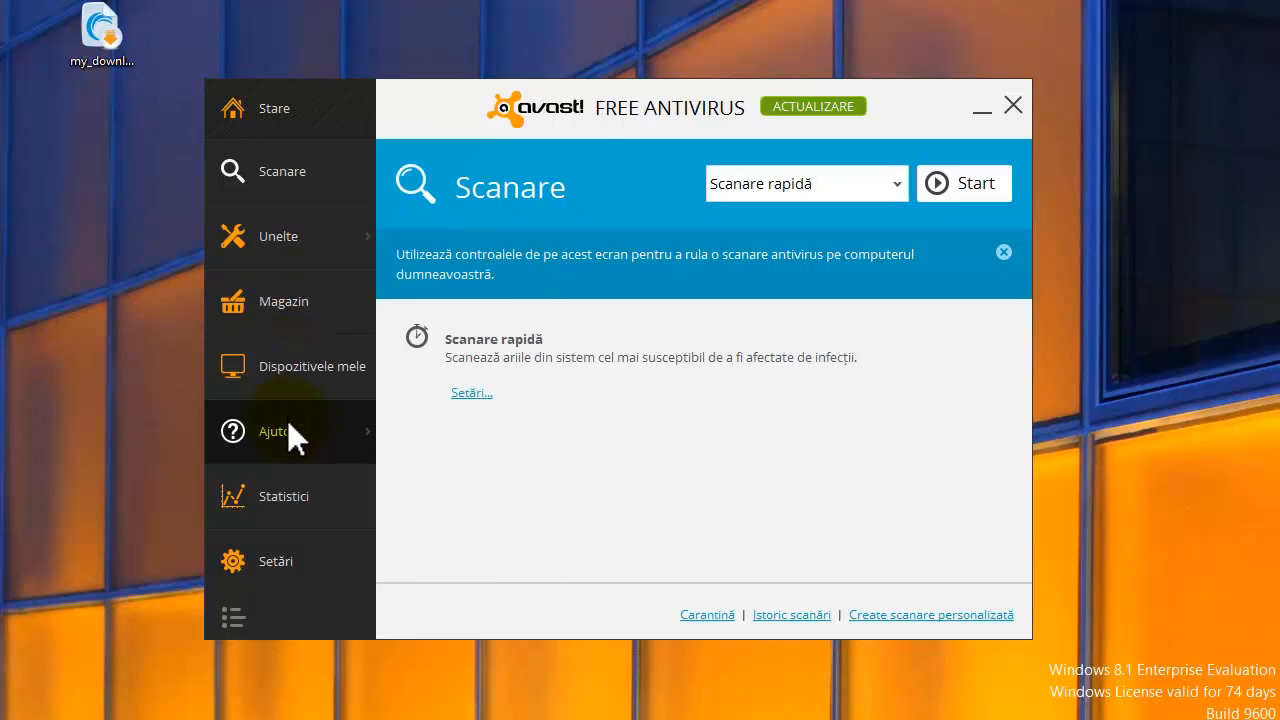
mouse_move(290, 432)
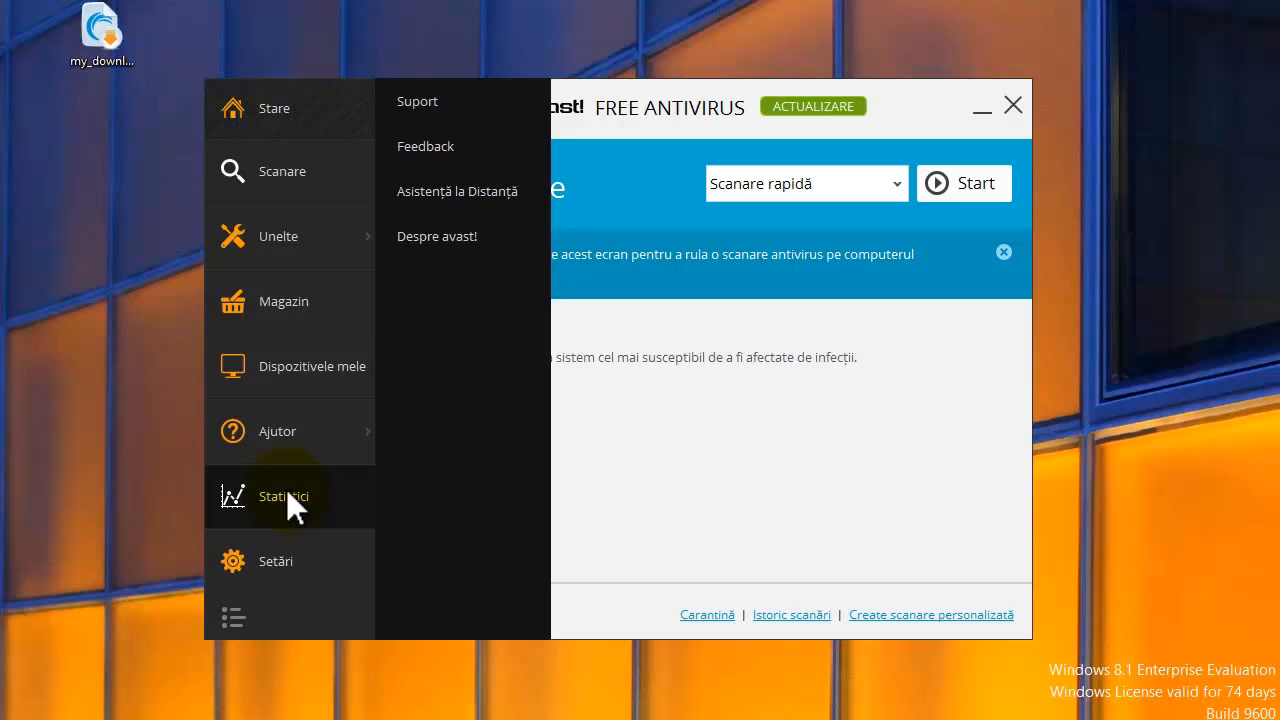
left_click(284, 496)
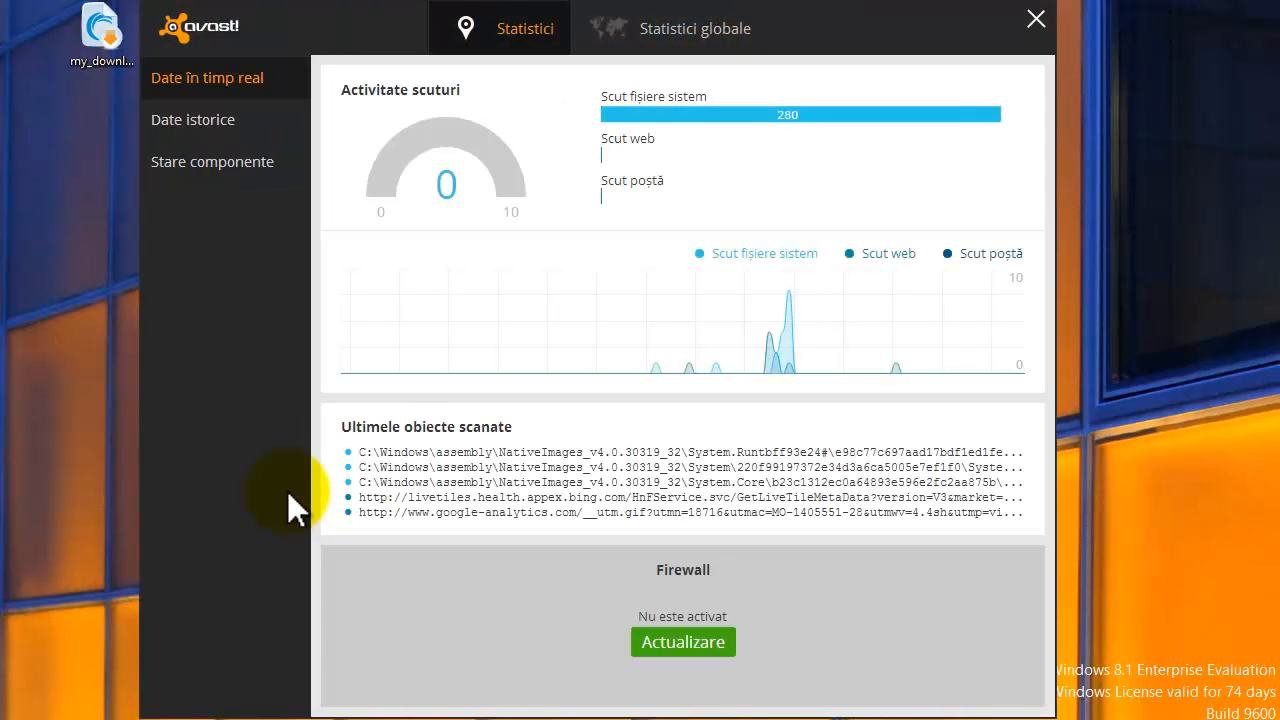